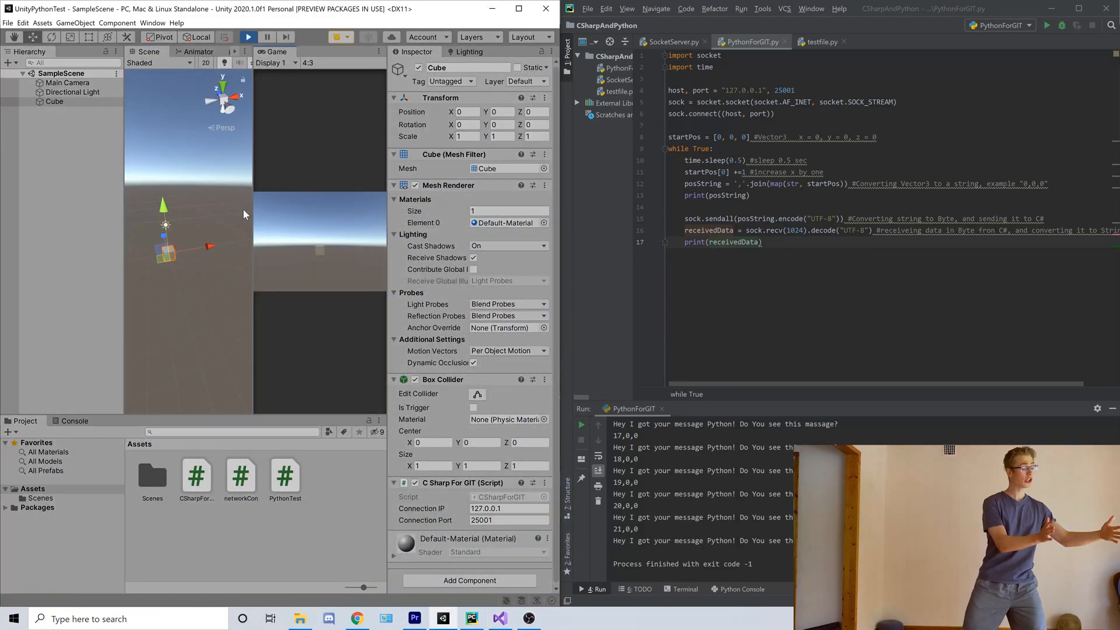
- Stop Play mode so the scene the Python script was driving halts
{"action": "left_click", "coordinate": [581, 423]}
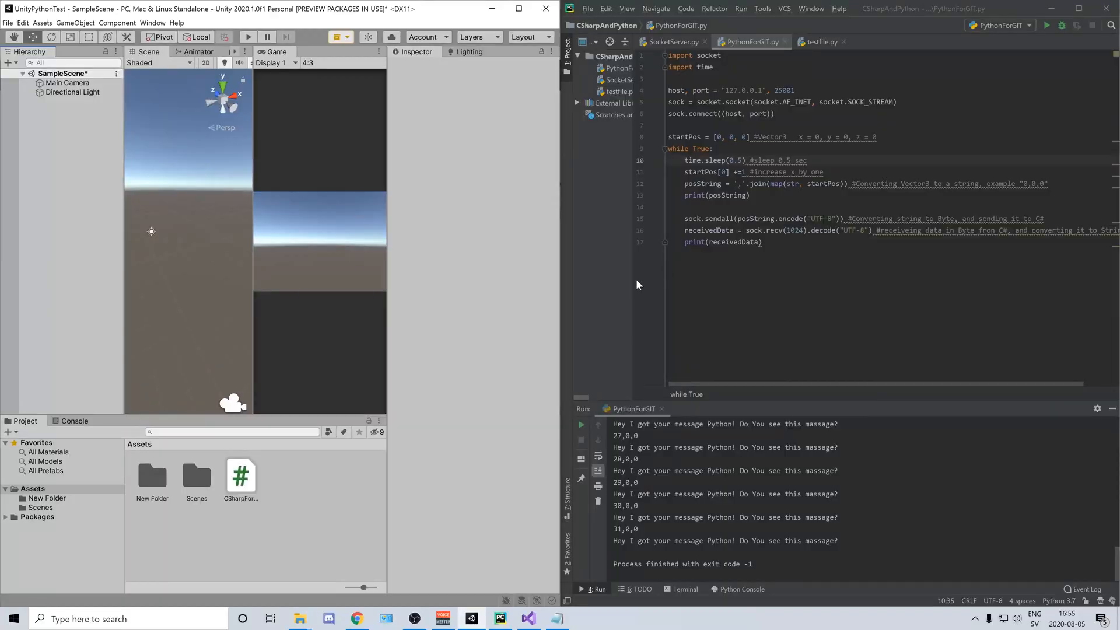
{"action": "mouse_move", "coordinate": [451, 451]}
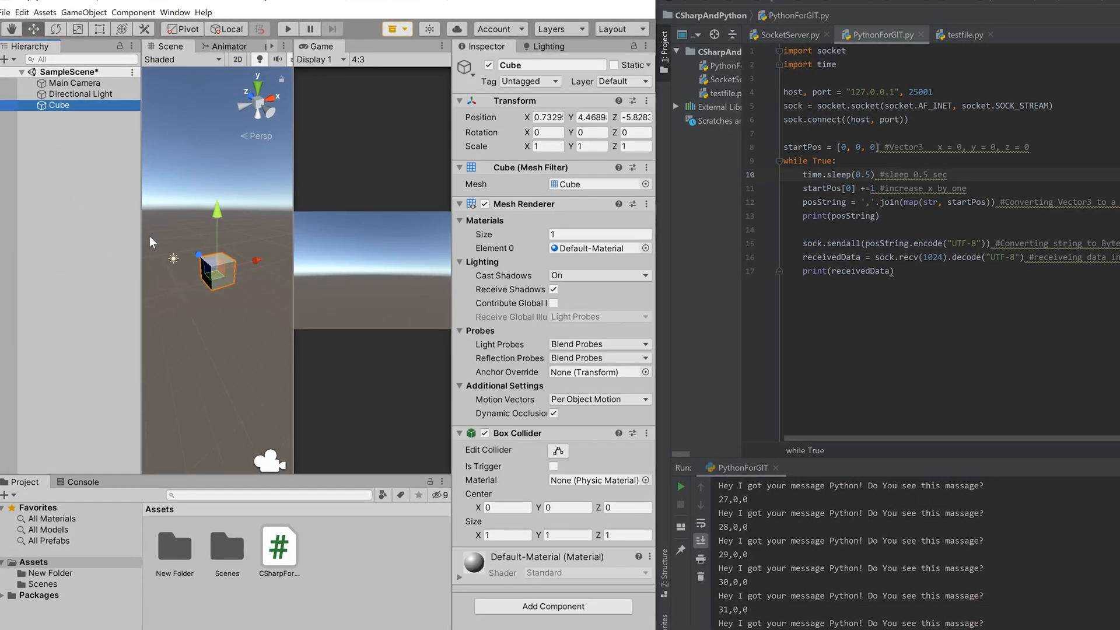
{"action": "mouse_move", "coordinate": [278, 556]}
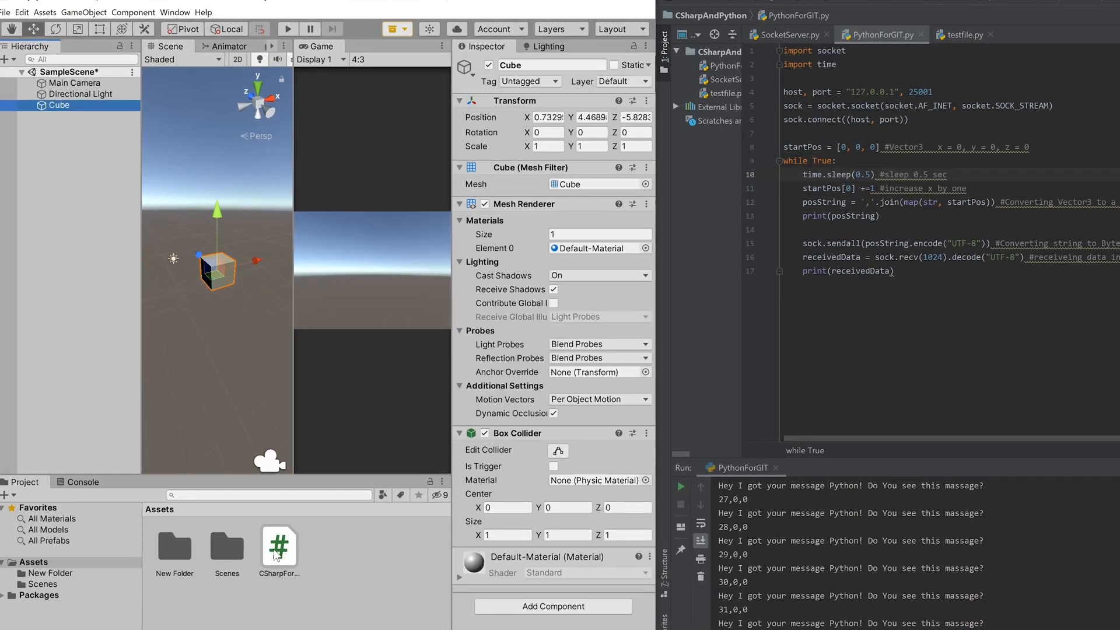
- Confirm the Cube carries the CSharpForGIT script, then start Play mode
{"action": "left_click", "coordinate": [279, 546]}
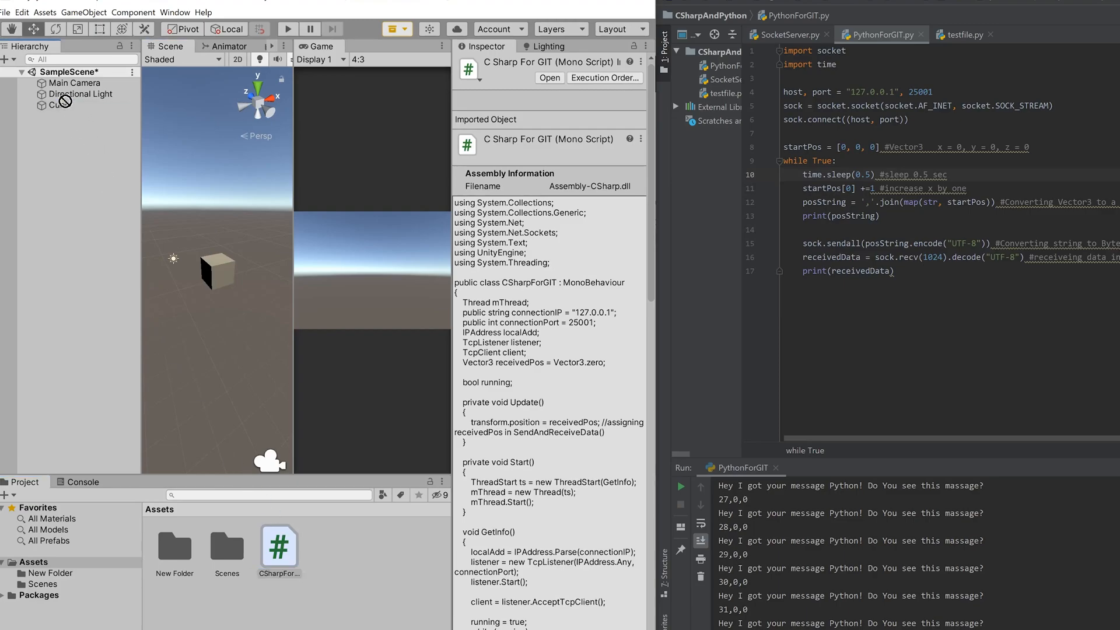
{"action": "left_click", "coordinate": [57, 105]}
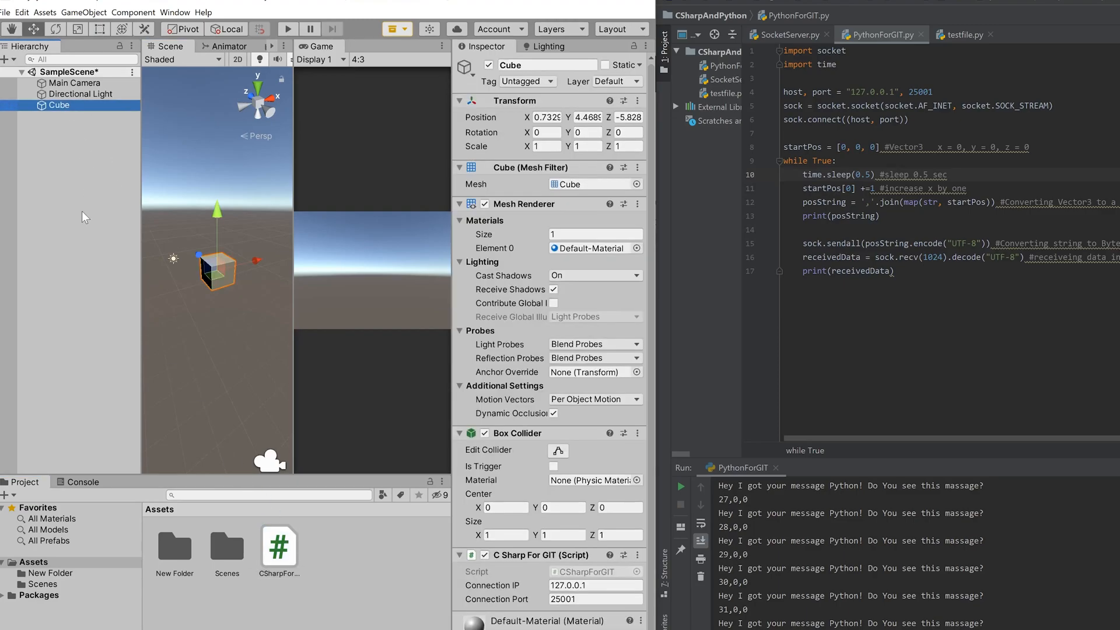
{"action": "left_click", "coordinate": [287, 28]}
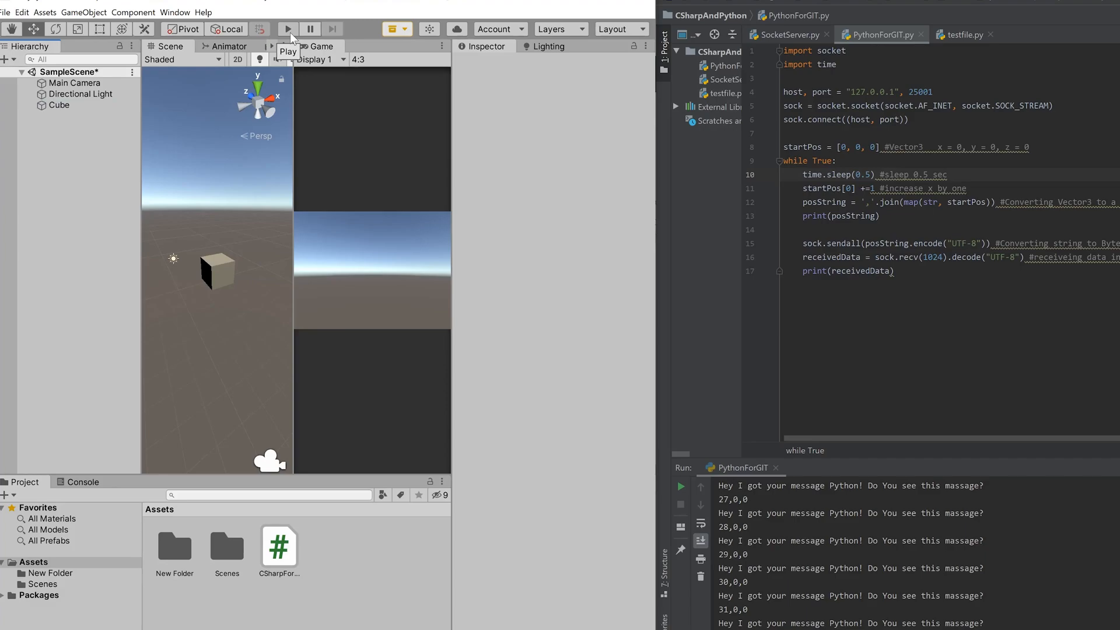
{"action": "left_click", "coordinate": [287, 28]}
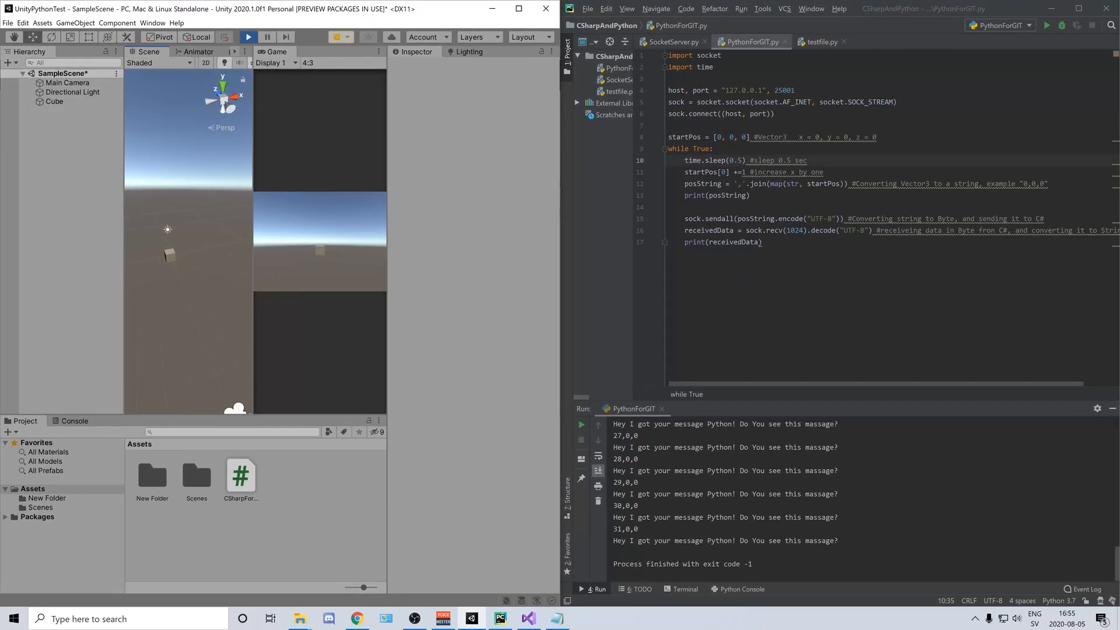
{"action": "left_click", "coordinate": [581, 425]}
{"action": "type", "text": " #0110011"}
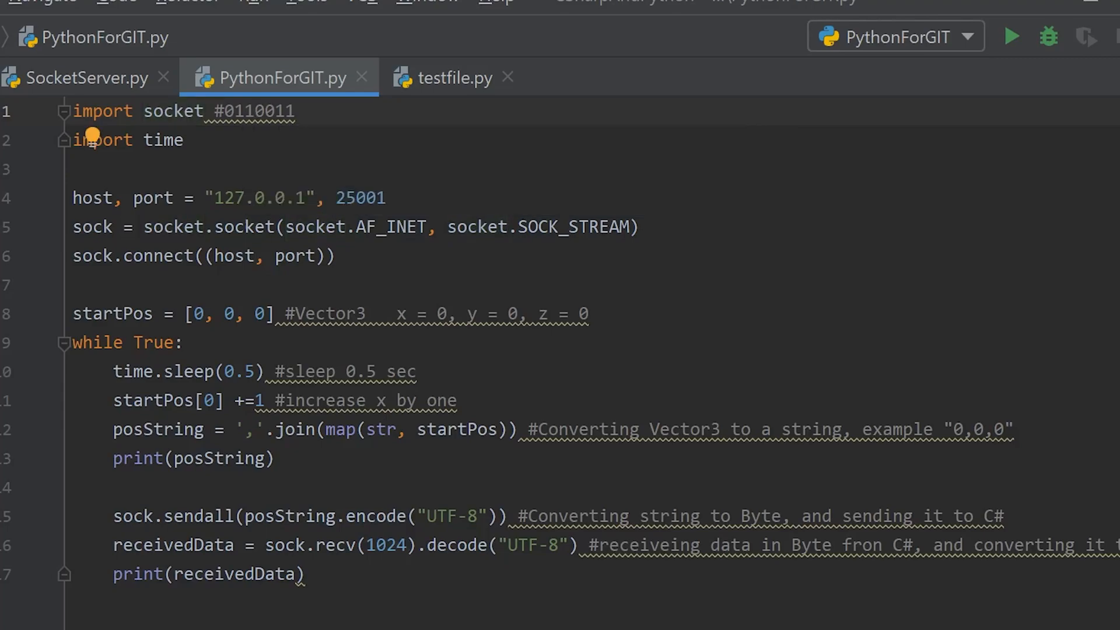
{"action": "left_click_drag", "start_coordinate": [73, 198], "coordinate": [336, 255]}
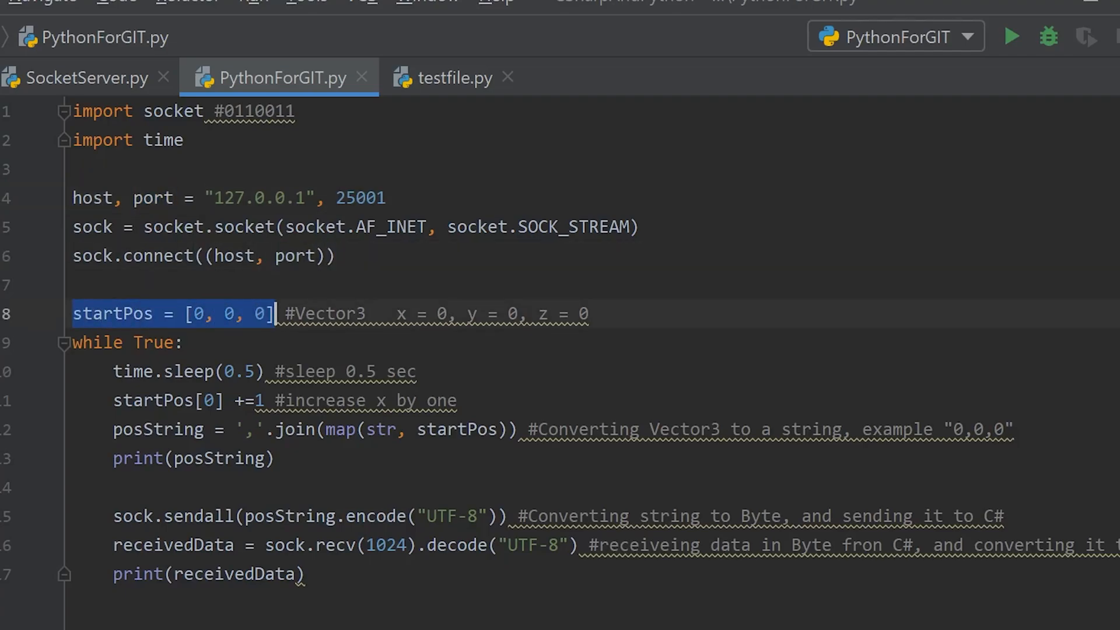
{"action": "left_click", "coordinate": [326, 314]}
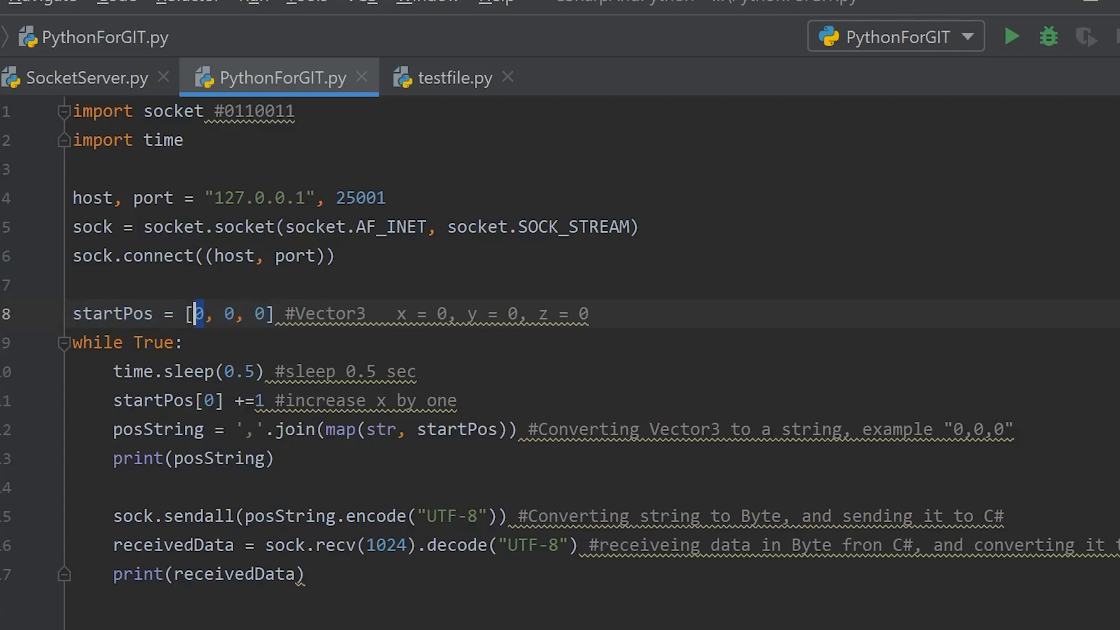
{"action": "left_click", "coordinate": [259, 314]}
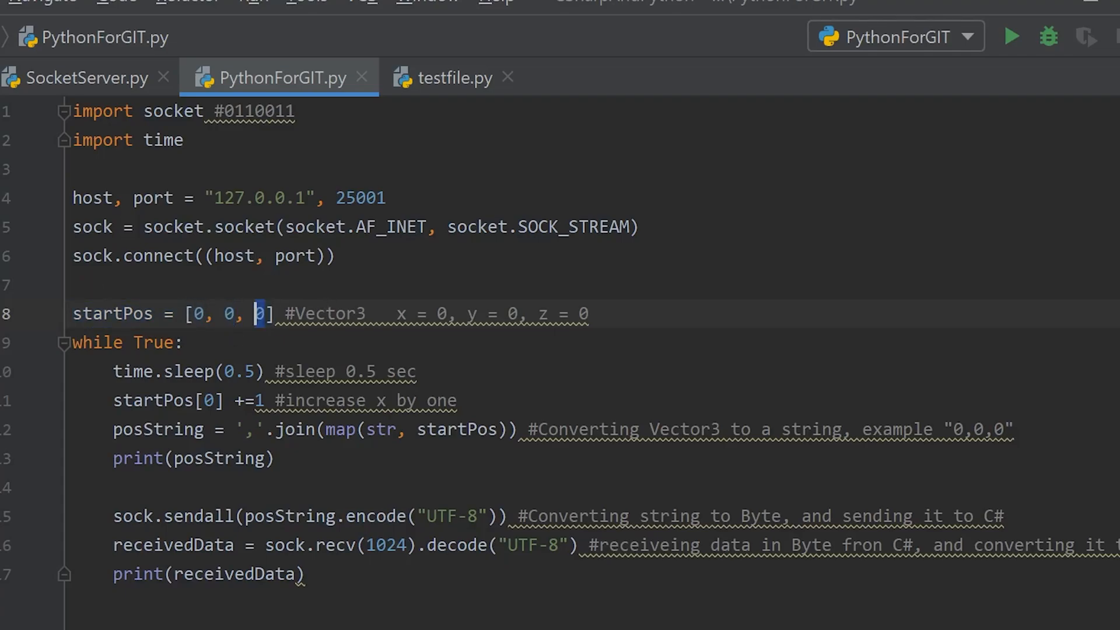
{"action": "left_click", "coordinate": [103, 342]}
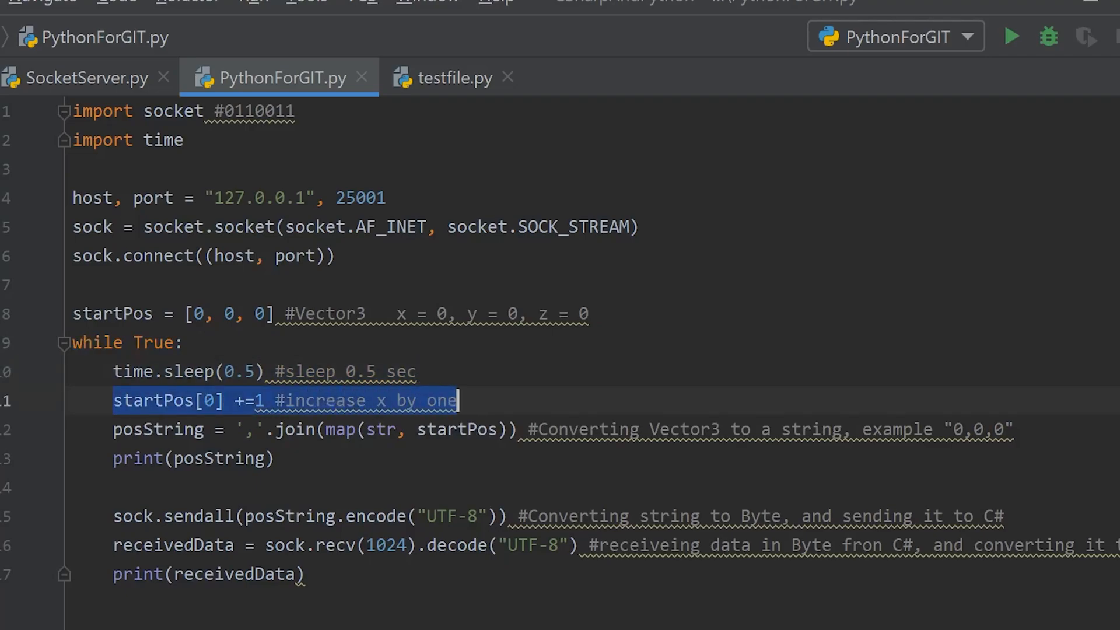
{"action": "double_click", "coordinate": [207, 400]}
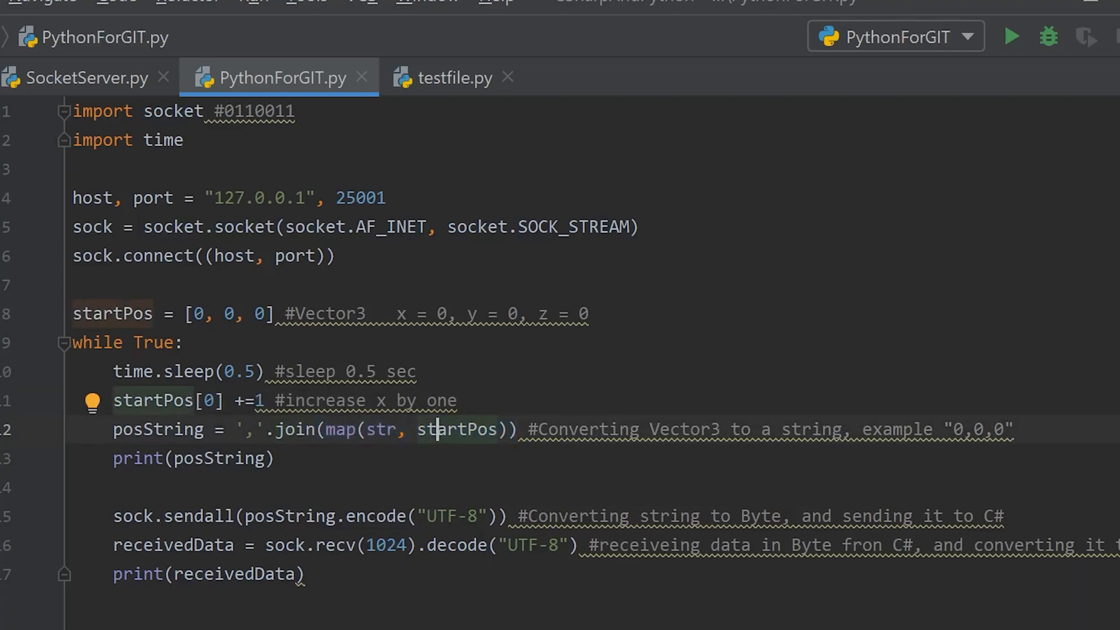
{"action": "double_click", "coordinate": [171, 429]}
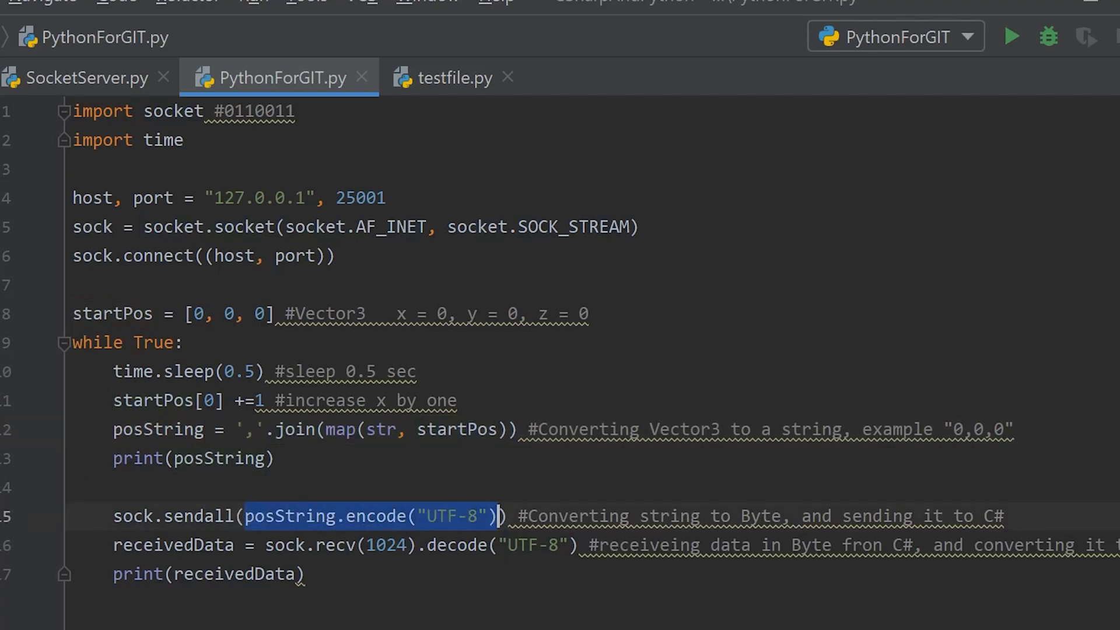
{"action": "left_click", "coordinate": [174, 516]}
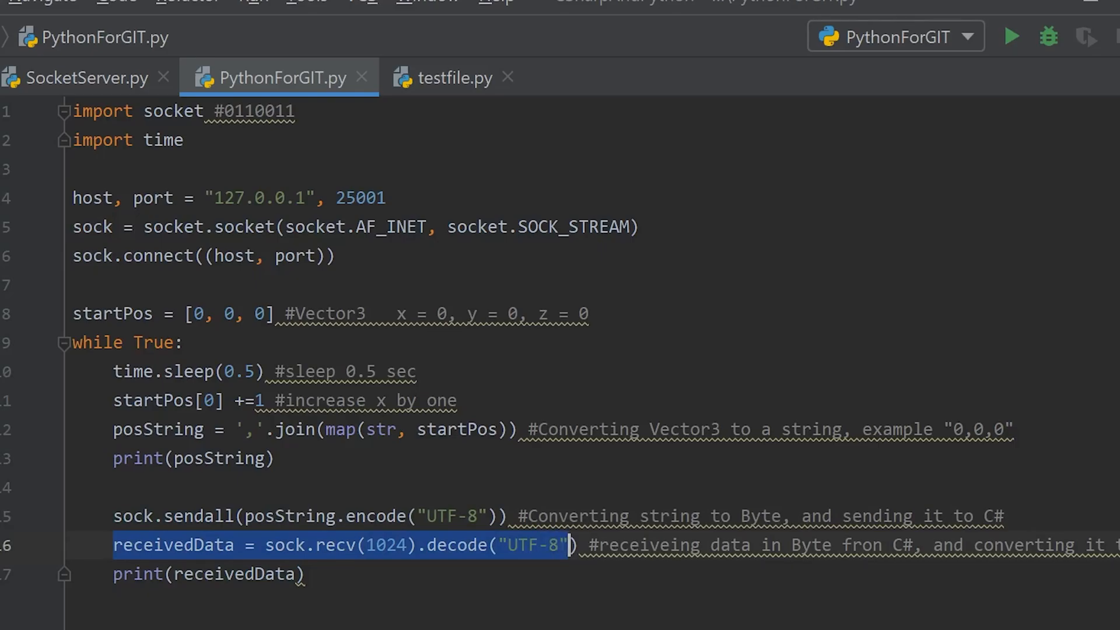
{"action": "left_click", "coordinate": [296, 545]}
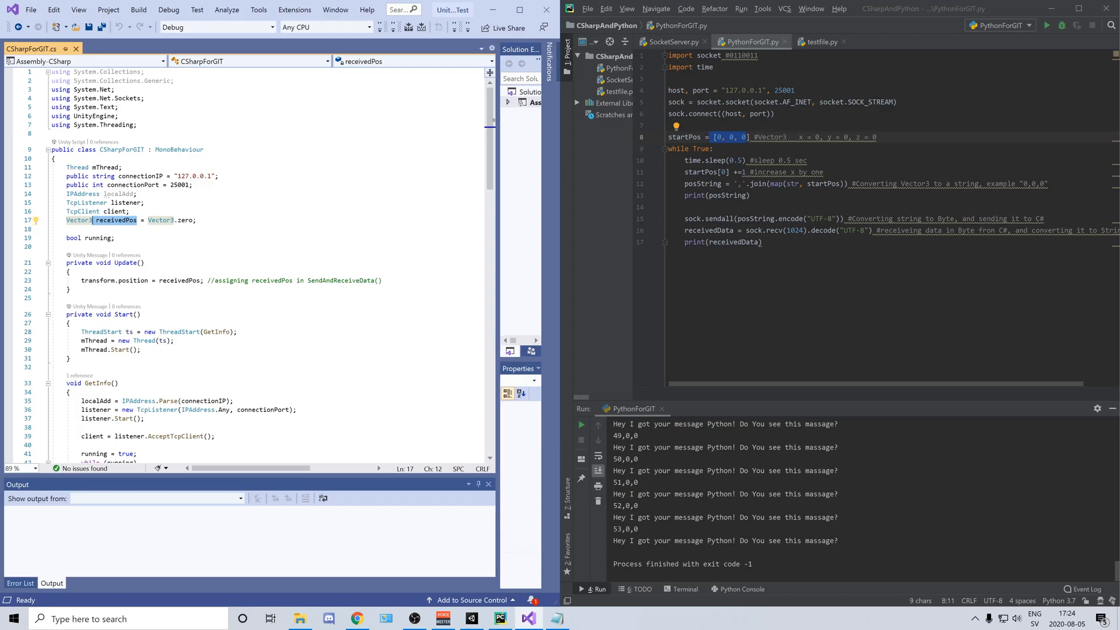
- Highlight the receivedPos variable in CSharpForGIT.cs within Visual Studio
{"action": "double_click", "coordinate": [183, 221]}
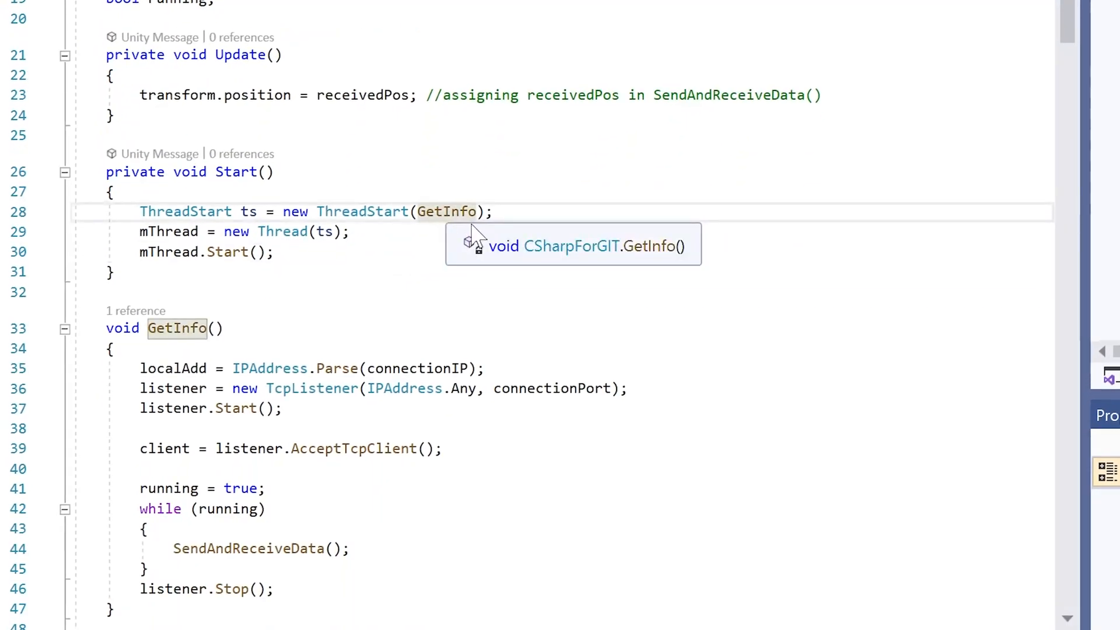
{"action": "scroll", "scroll_direction": "down", "scroll_amount": 3}
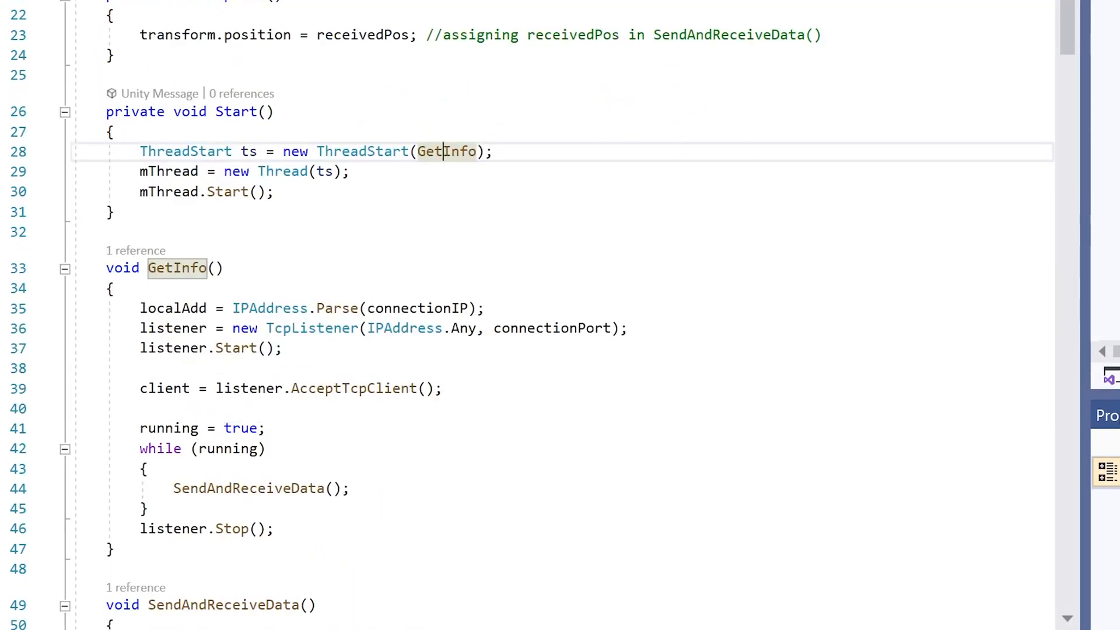
{"action": "scroll", "scroll_direction": "down", "scroll_amount": 3}
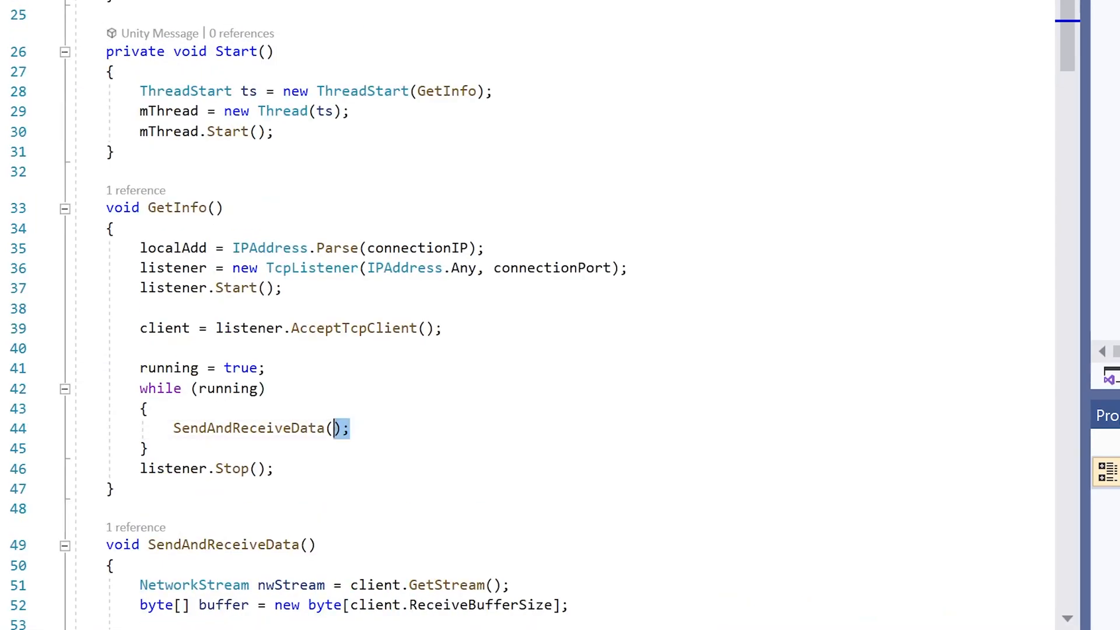
{"action": "double_click", "coordinate": [250, 428]}
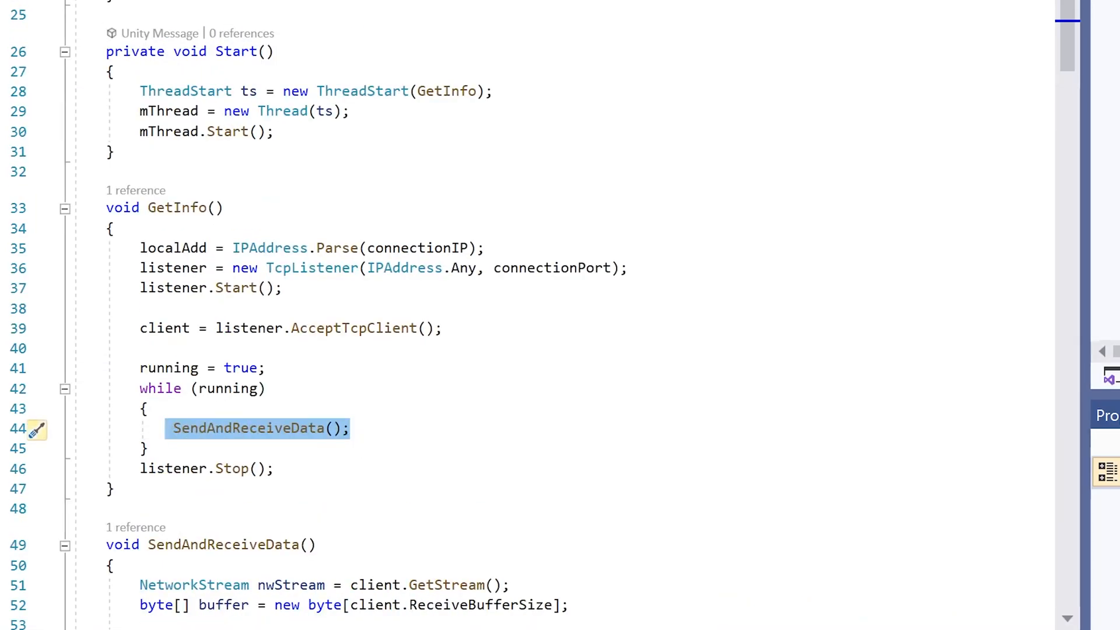
{"action": "left_click", "coordinate": [350, 428]}
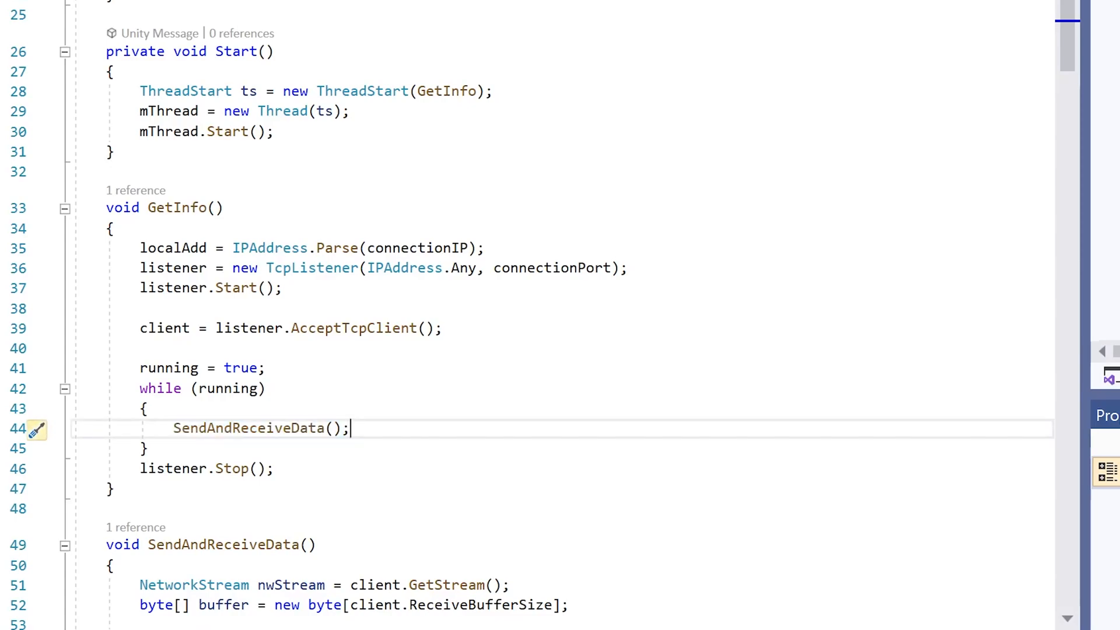
{"action": "scroll", "scroll_direction": "down", "scroll_amount": 3}
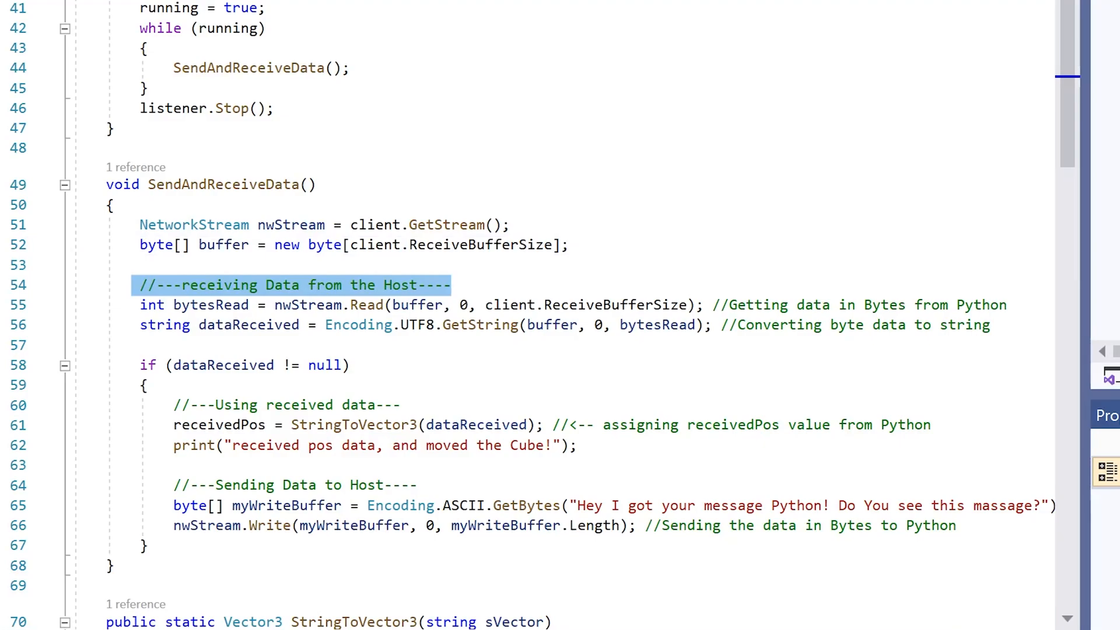
{"action": "left_click", "coordinate": [293, 285]}
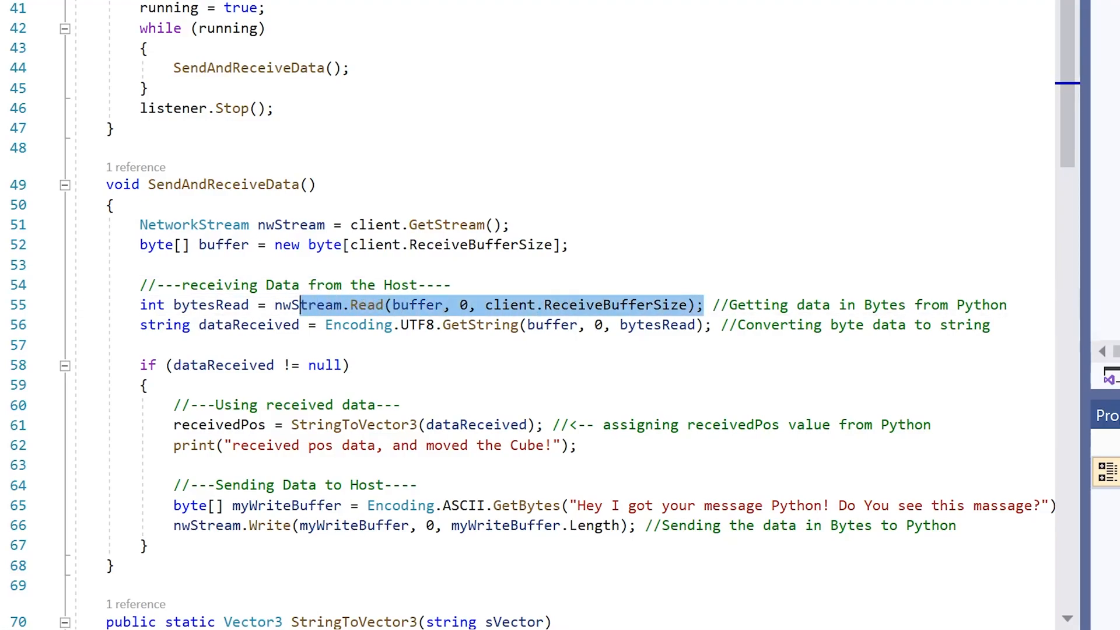
{"action": "mouse_move", "coordinate": [603, 304]}
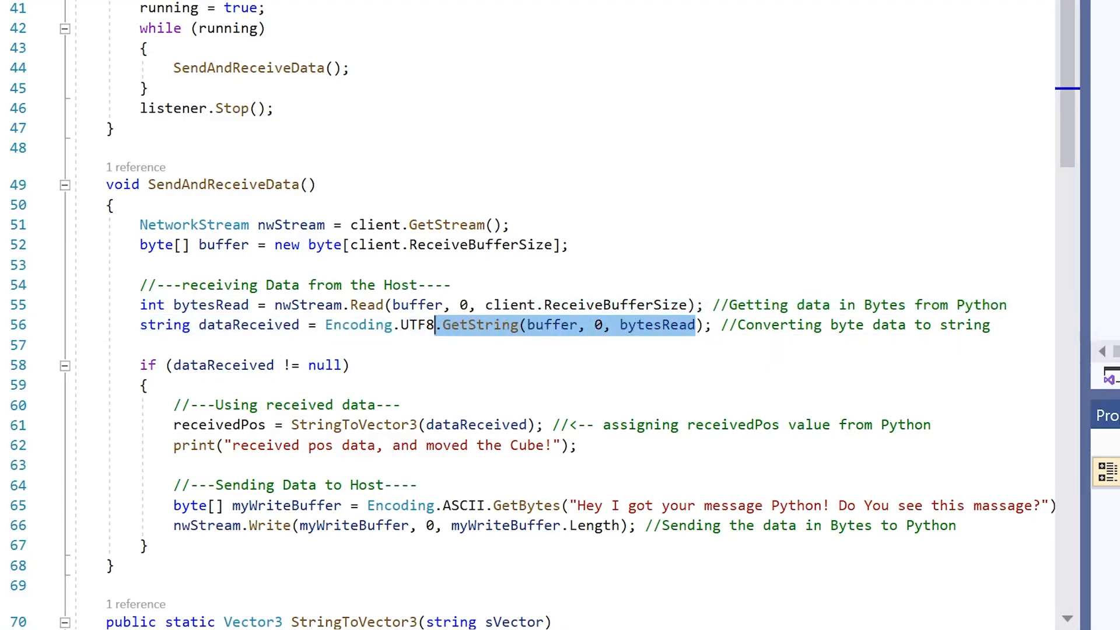
{"action": "double_click", "coordinate": [248, 324]}
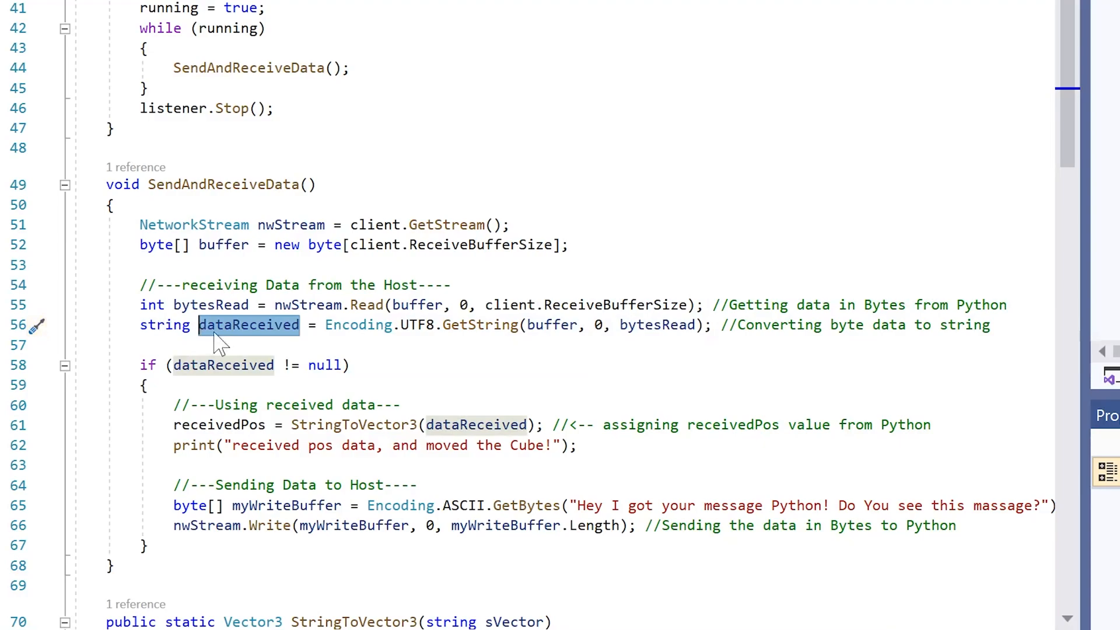
{"action": "scroll", "scroll_direction": "down", "scroll_amount": 3}
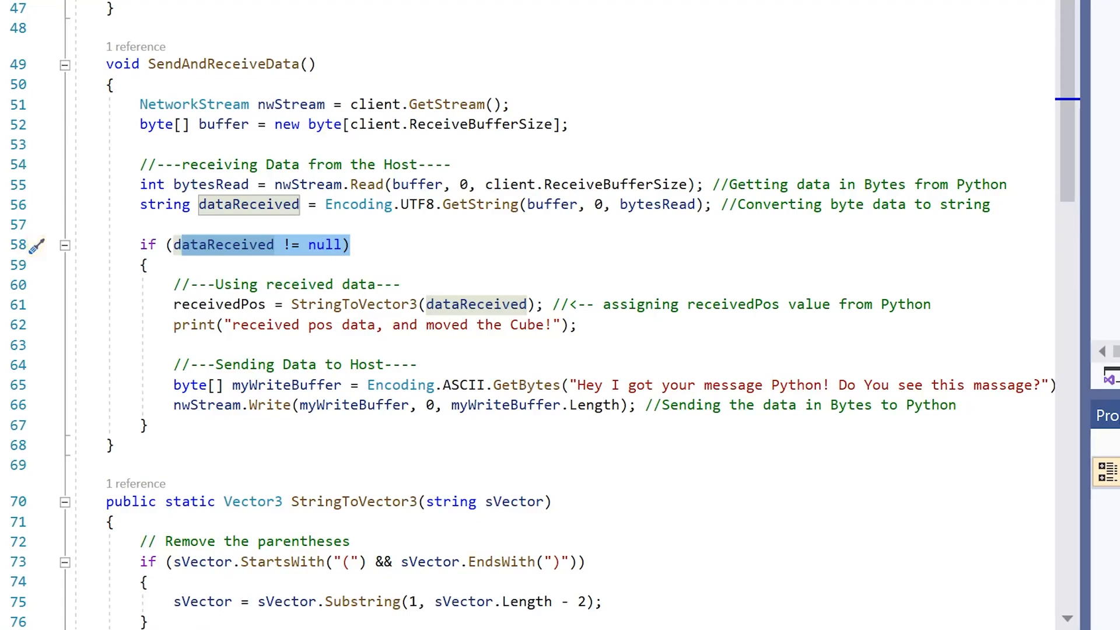
{"action": "scroll", "scroll_direction": "down", "scroll_amount": 3}
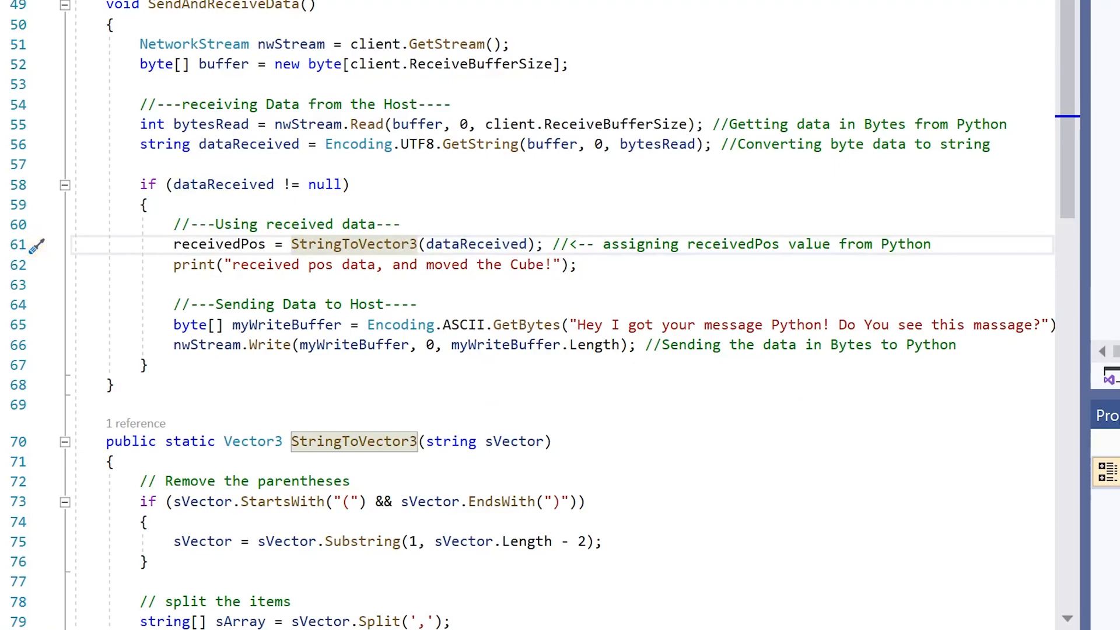
{"action": "mouse_move", "coordinate": [219, 244]}
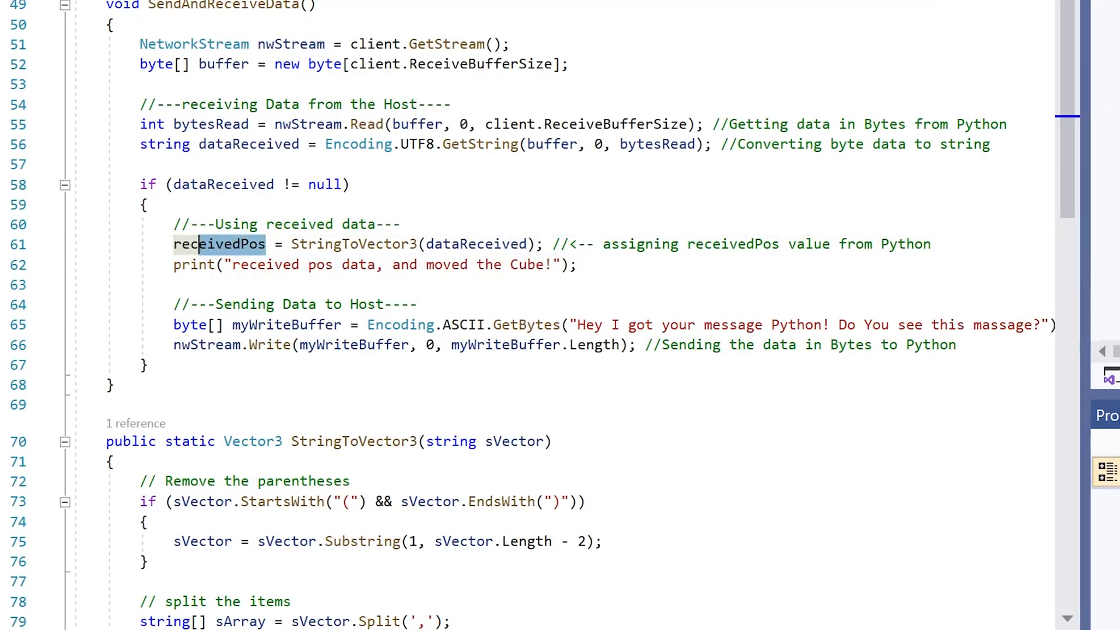
{"action": "mouse_move", "coordinate": [219, 244]}
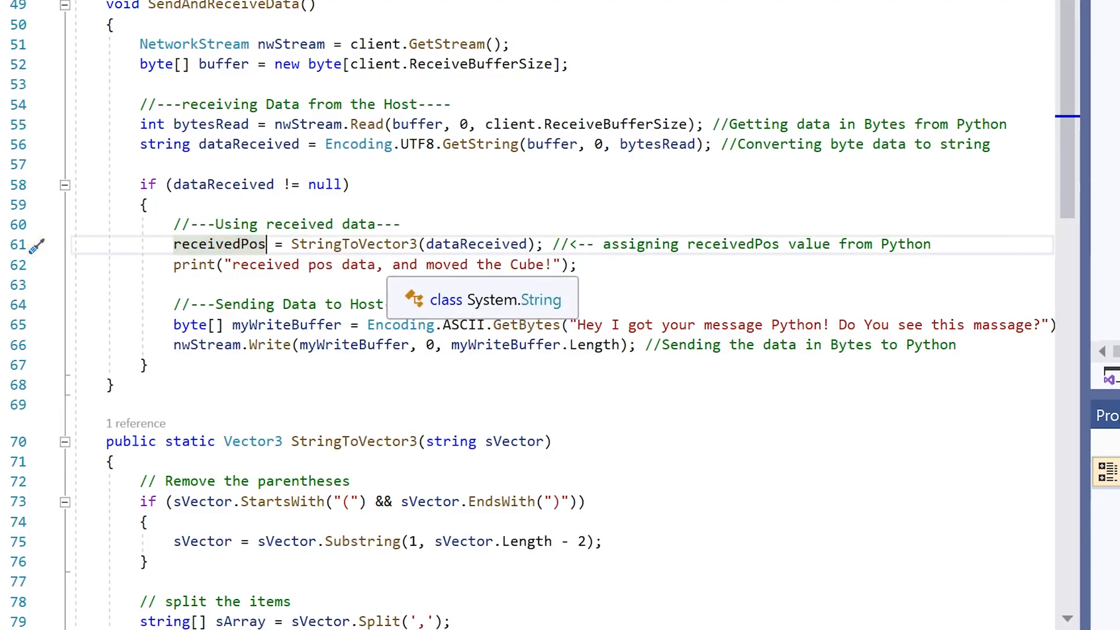
{"action": "scroll", "scroll_direction": "up", "scroll_amount": 3}
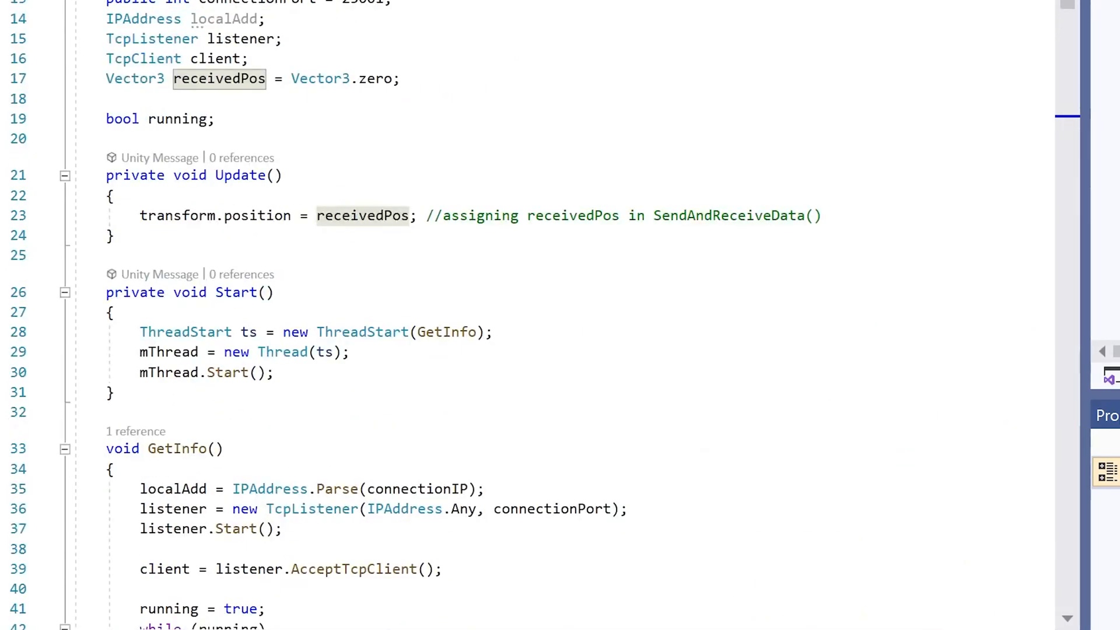
{"action": "double_click", "coordinate": [248, 175]}
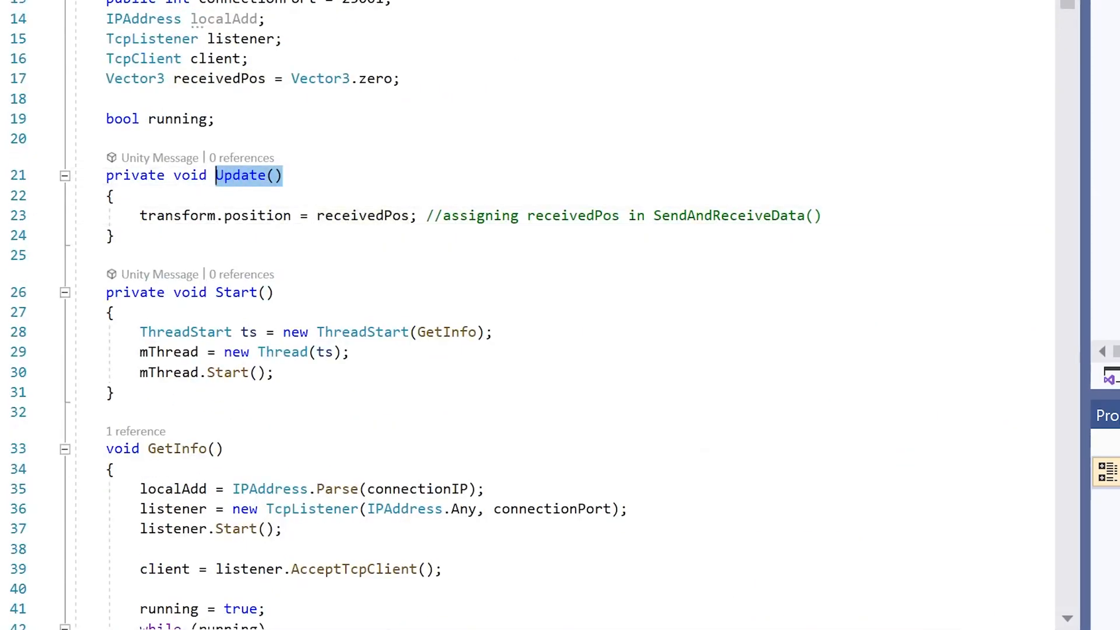
{"action": "double_click", "coordinate": [364, 215]}
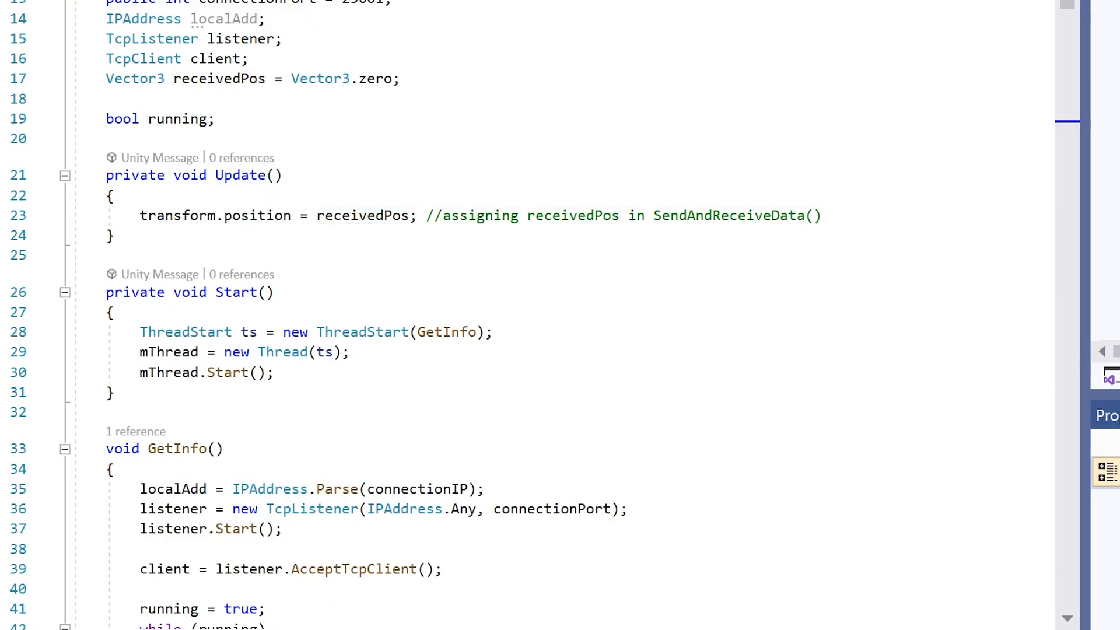
{"action": "scroll", "scroll_direction": "down", "scroll_amount": 3}
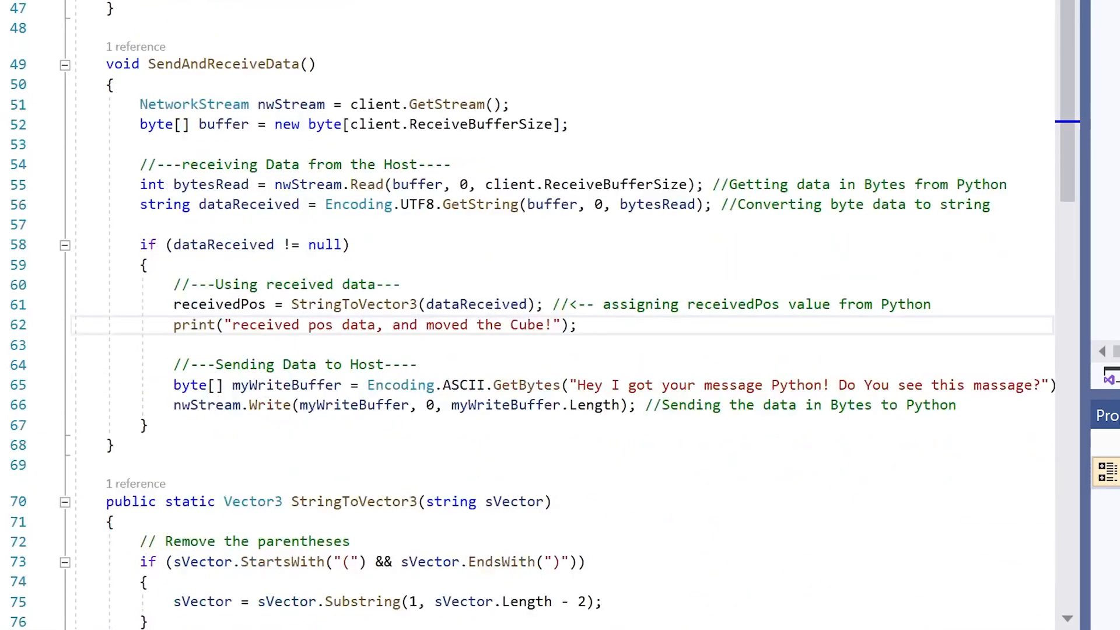